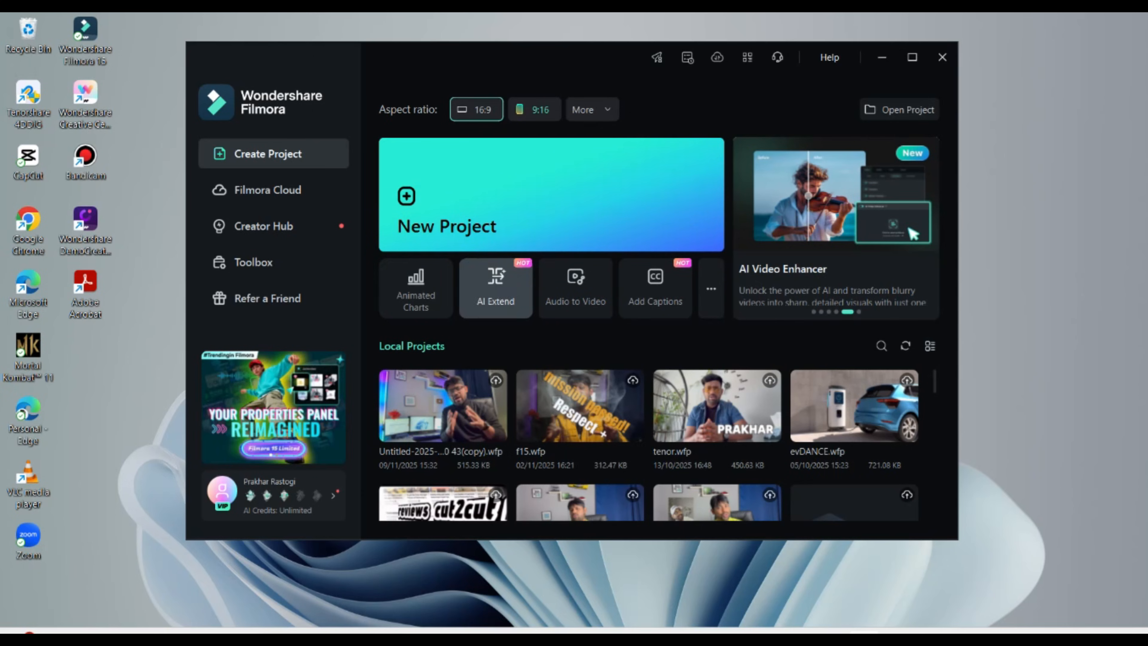
Launch the Animated Charts tool from the Filmora start screen.
{"action": "left_click", "coordinate": [942, 57]}
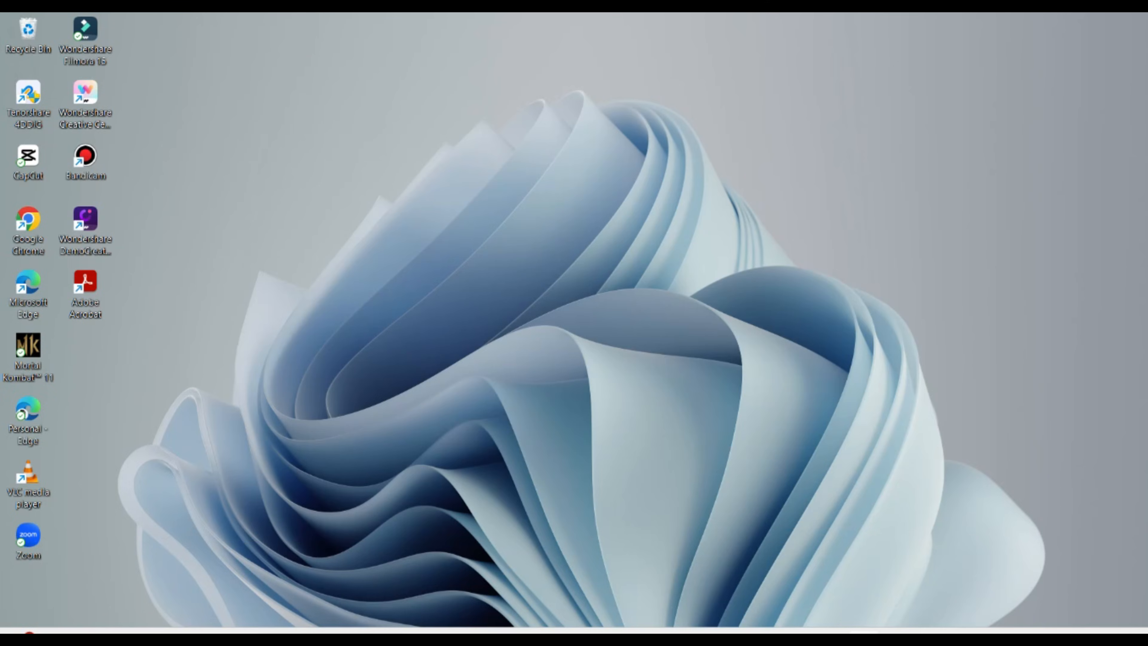
{"action": "double_click", "coordinate": [85, 28]}
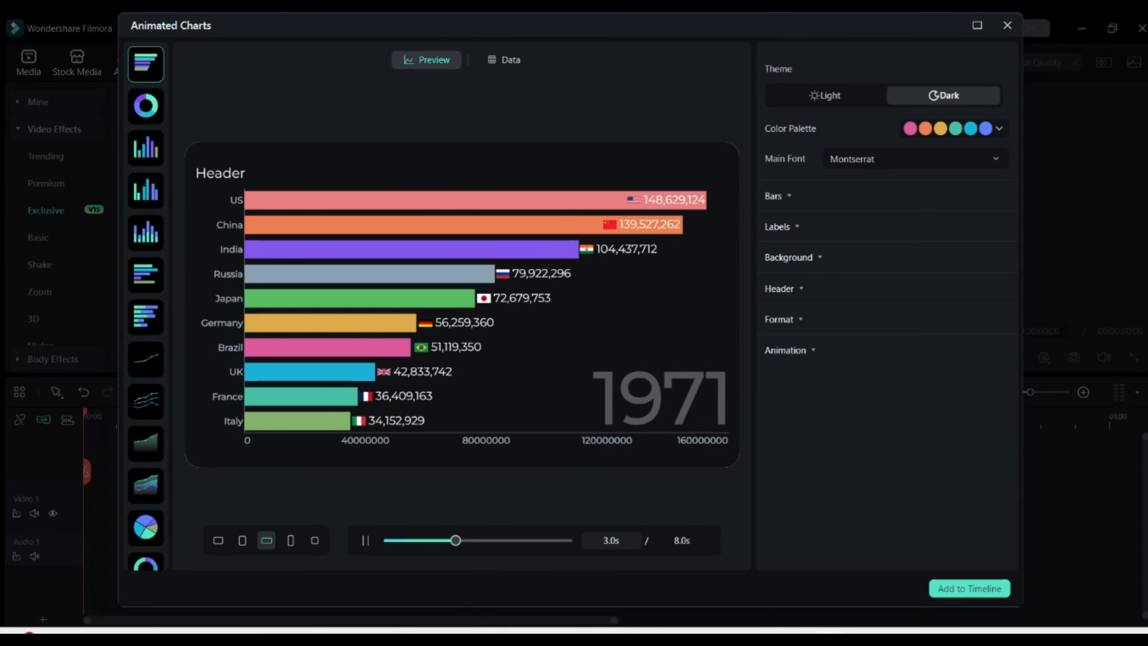
Switch the chart template to a donut chart and review its segment settings.
{"action": "left_click_drag", "start_coordinate": [457, 541], "coordinate": [502, 541]}
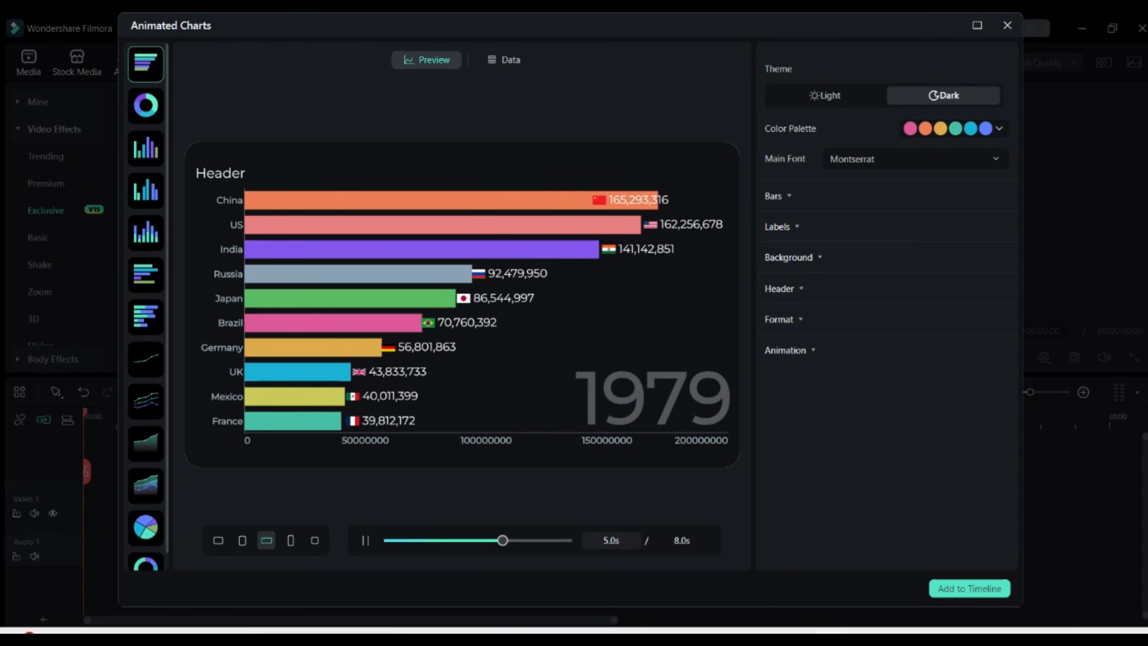
{"action": "left_click", "coordinate": [144, 105]}
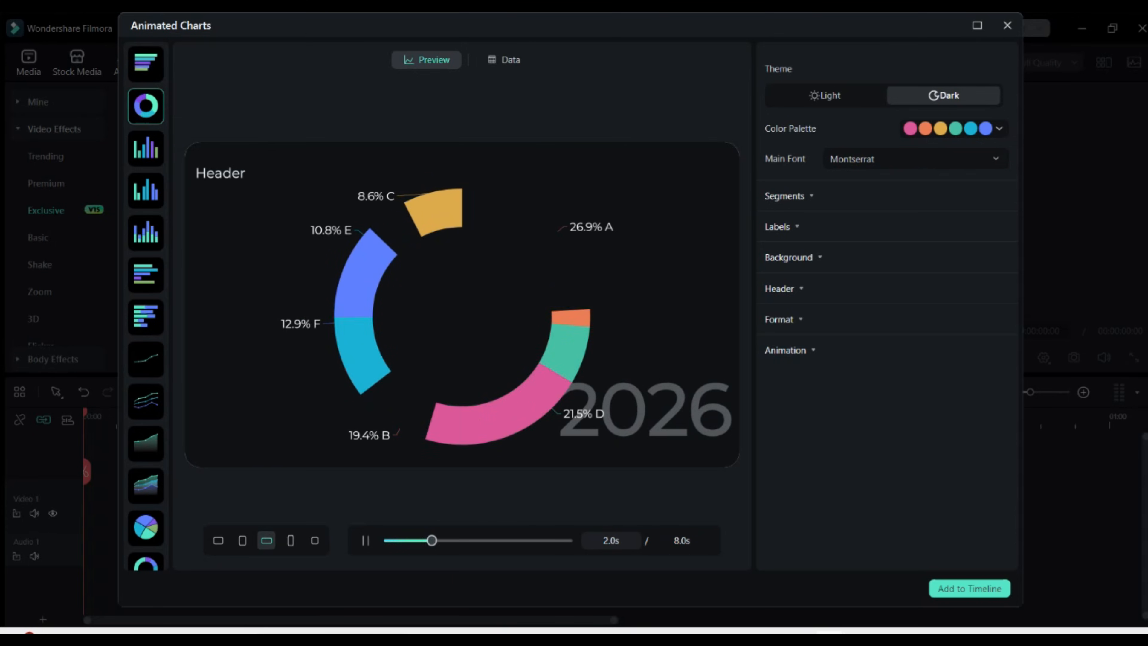
{"action": "left_click", "coordinate": [783, 195]}
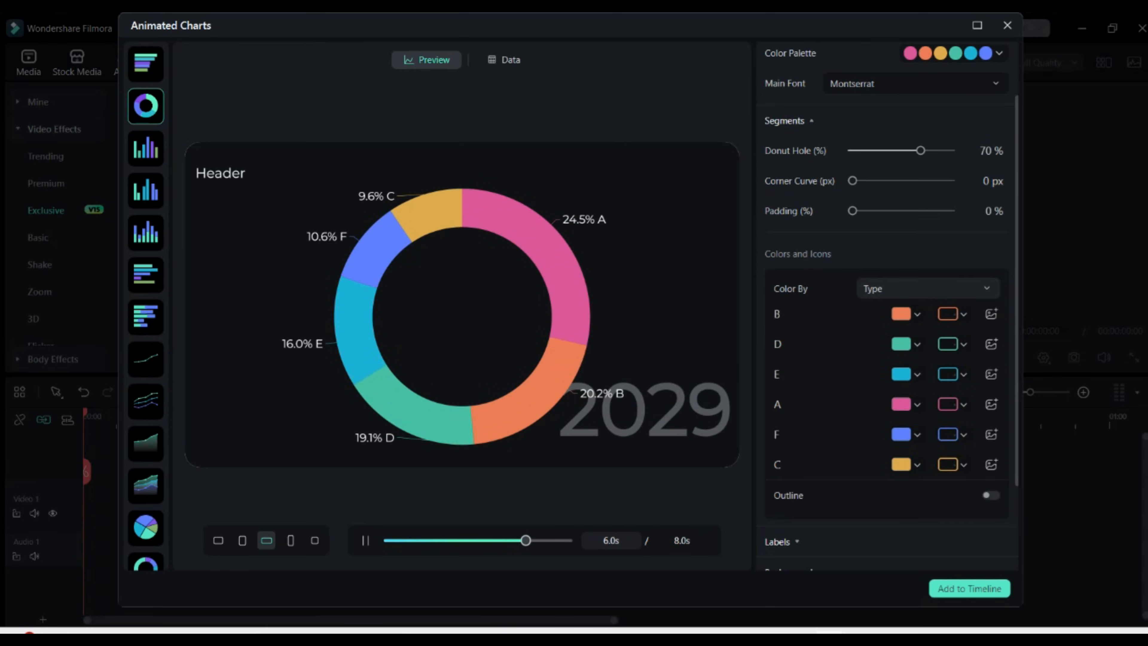
{"action": "left_click", "coordinate": [503, 59]}
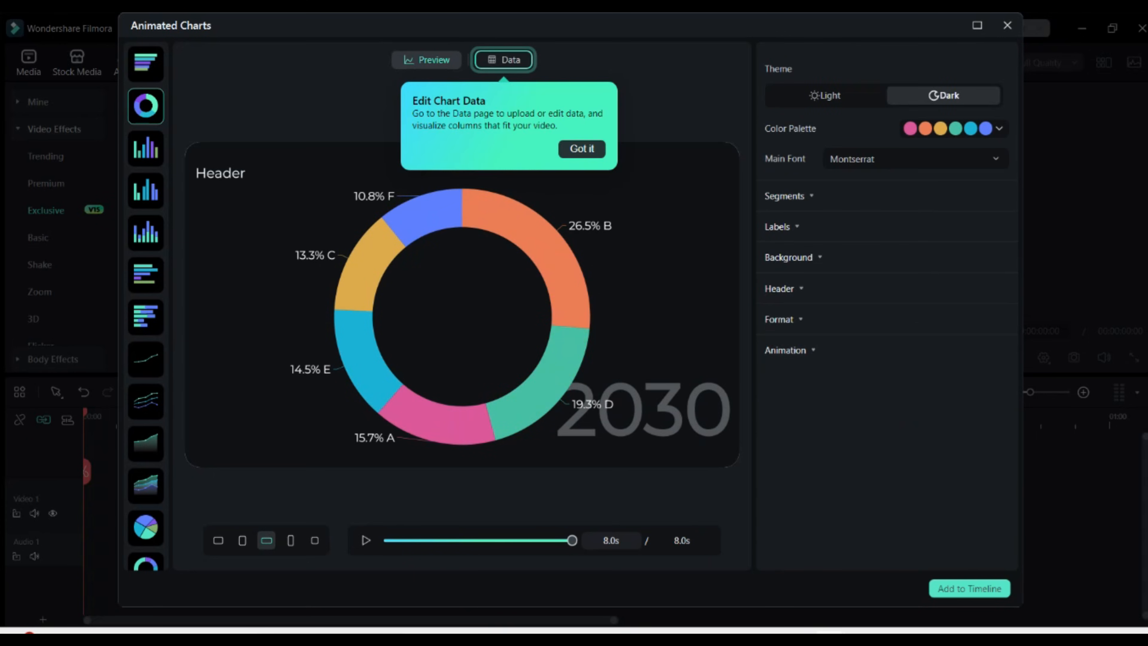
Set the chart's main font to Noto Sans KR.
{"action": "left_click", "coordinate": [913, 159]}
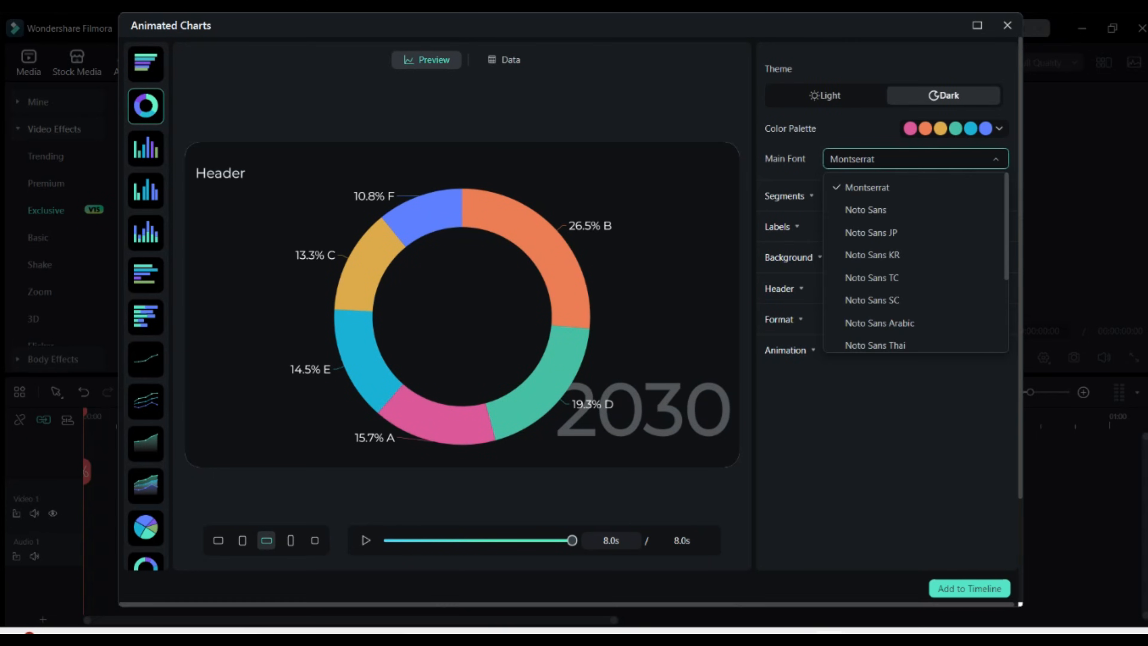
{"action": "left_click", "coordinate": [866, 209]}
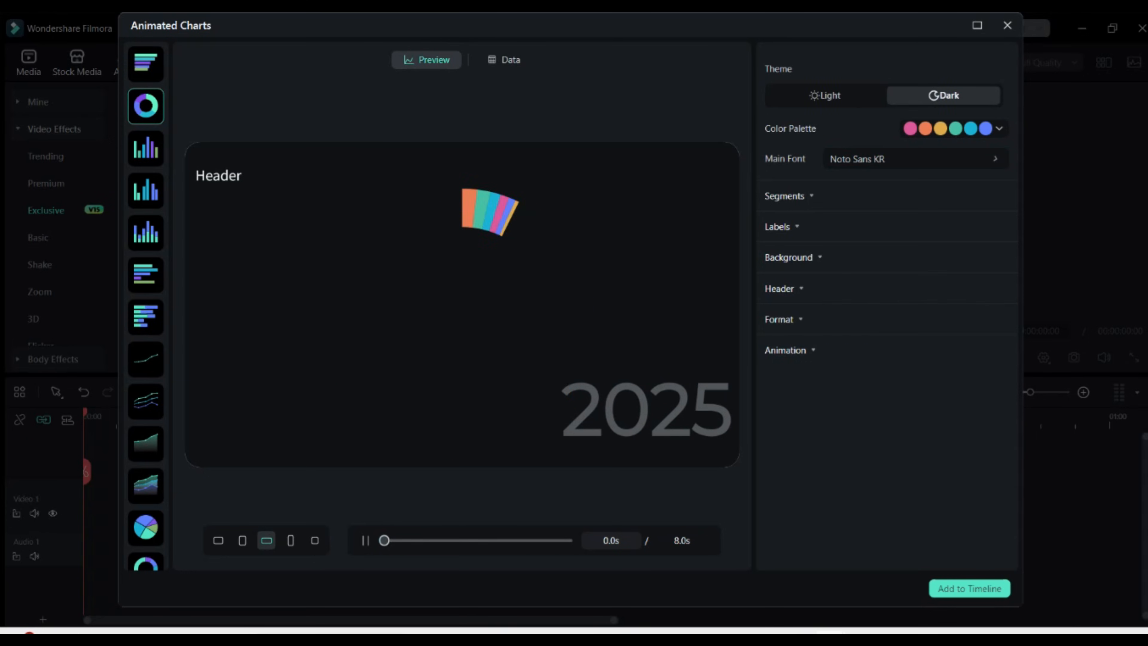
{"action": "left_click", "coordinate": [915, 158]}
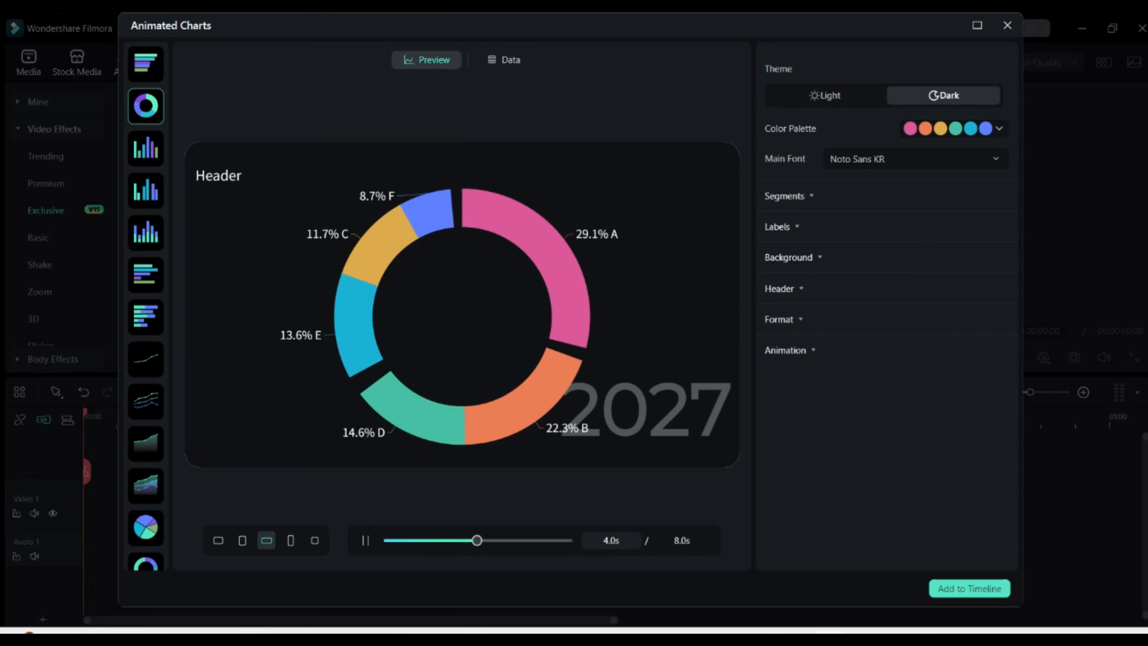
Try the Middle label position, then keep the donut labels Outside the ring.
{"action": "left_click", "coordinate": [777, 226]}
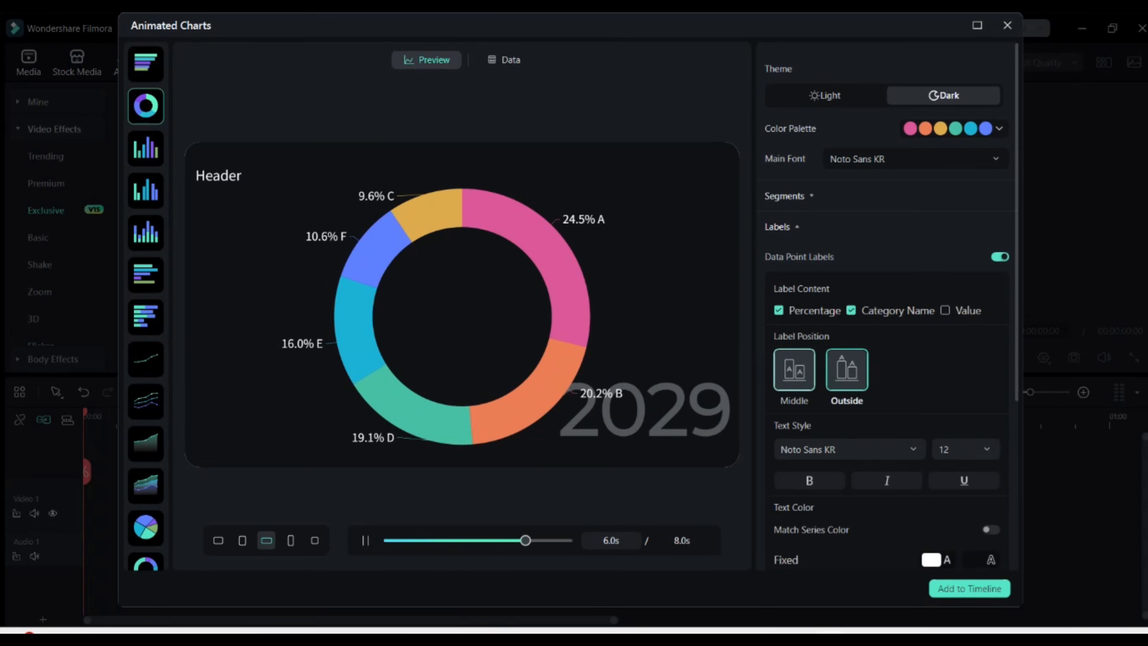
{"action": "left_click", "coordinate": [793, 370]}
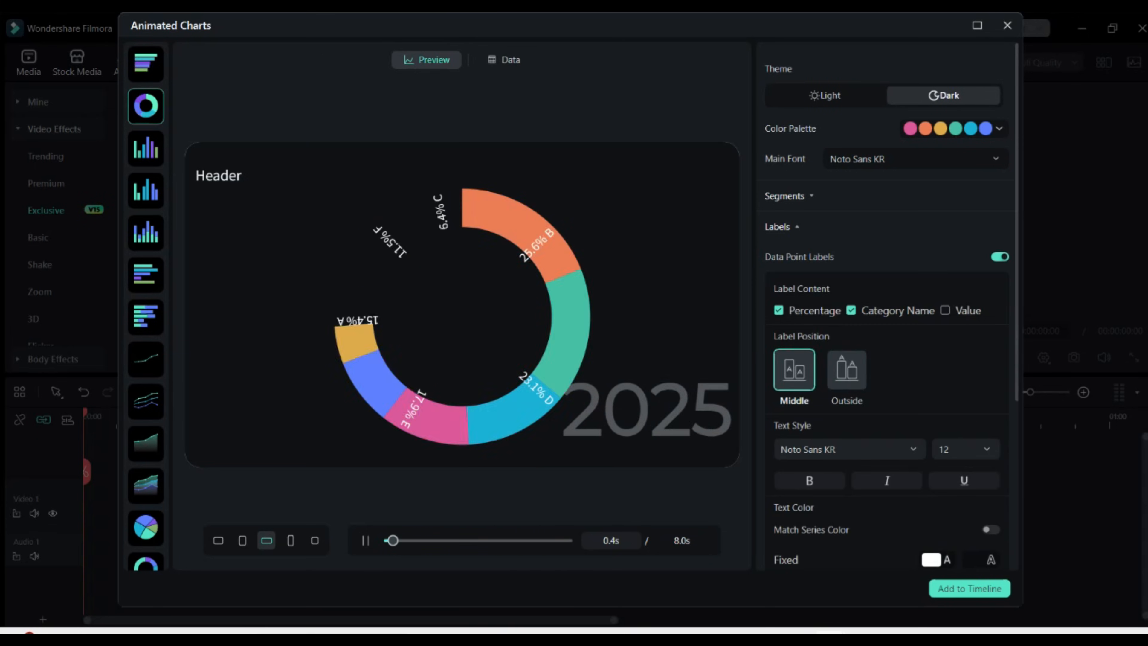
{"action": "left_click", "coordinate": [846, 370]}
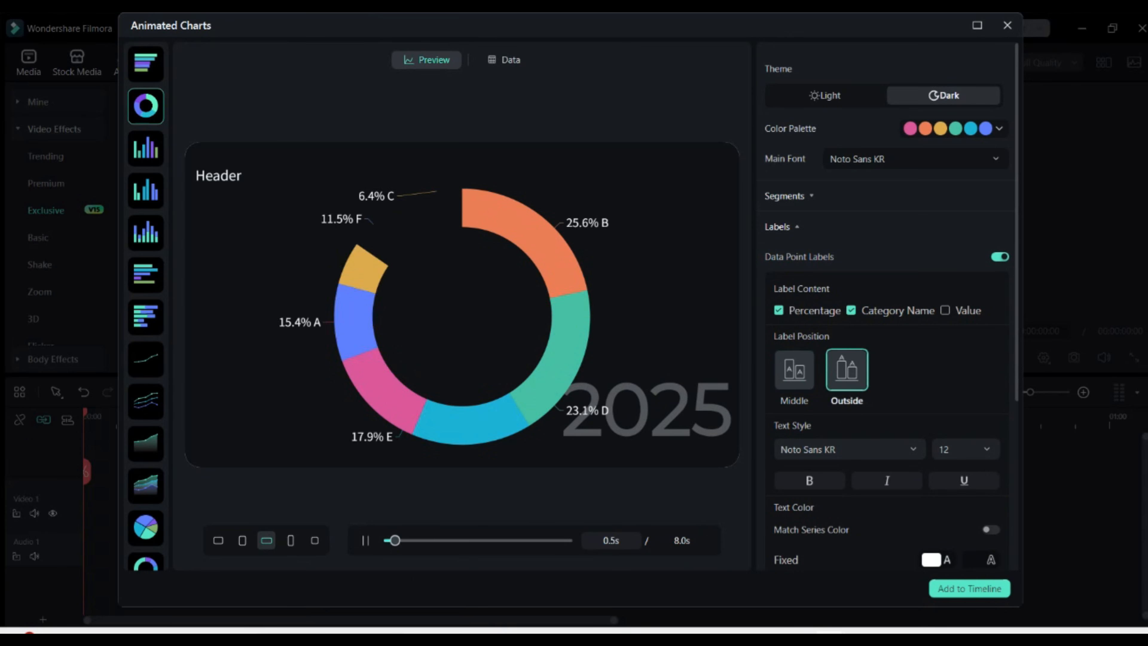
{"action": "left_click_drag", "start_coordinate": [398, 540], "coordinate": [442, 540]}
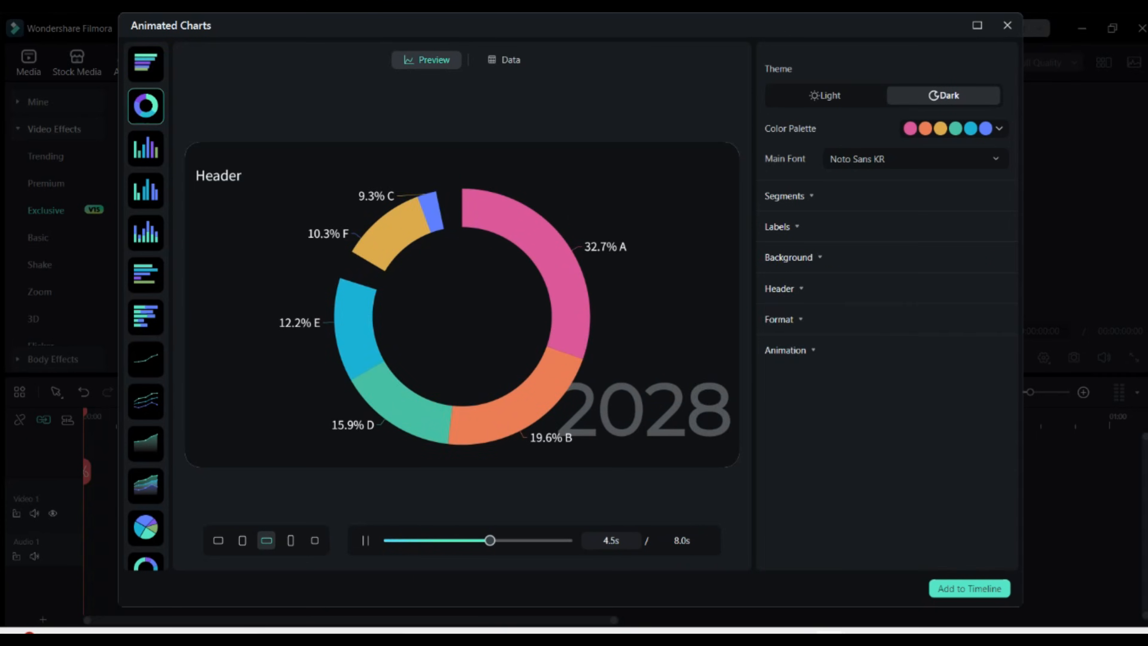
Expand the Background and Header title settings.
{"action": "left_click", "coordinate": [790, 257]}
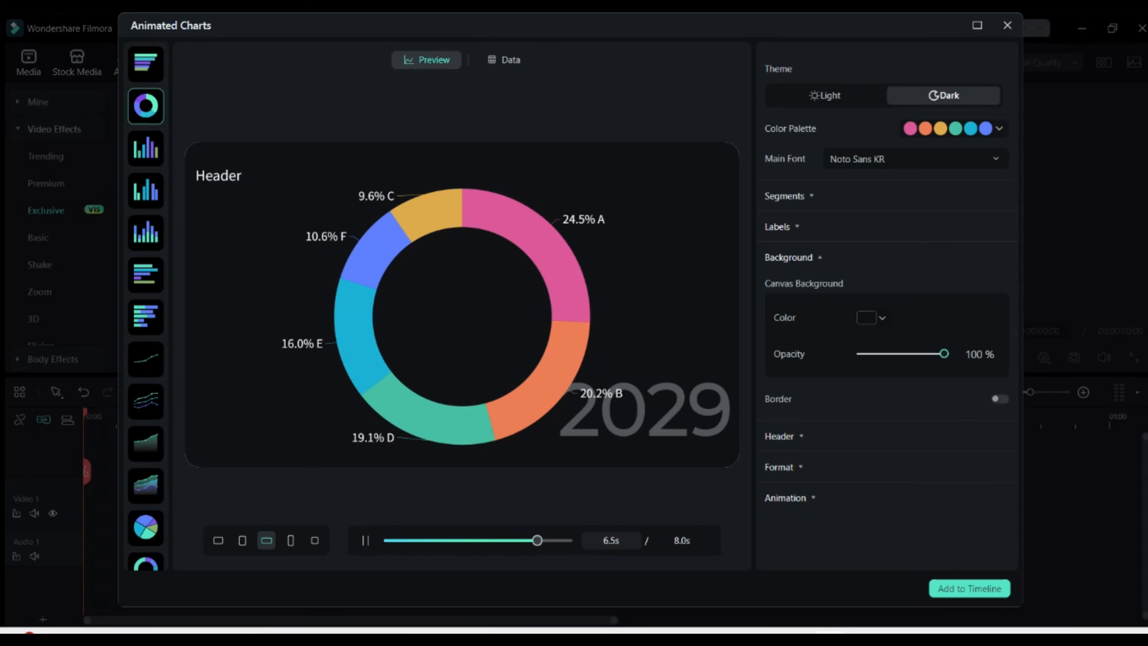
{"action": "left_click", "coordinate": [866, 317]}
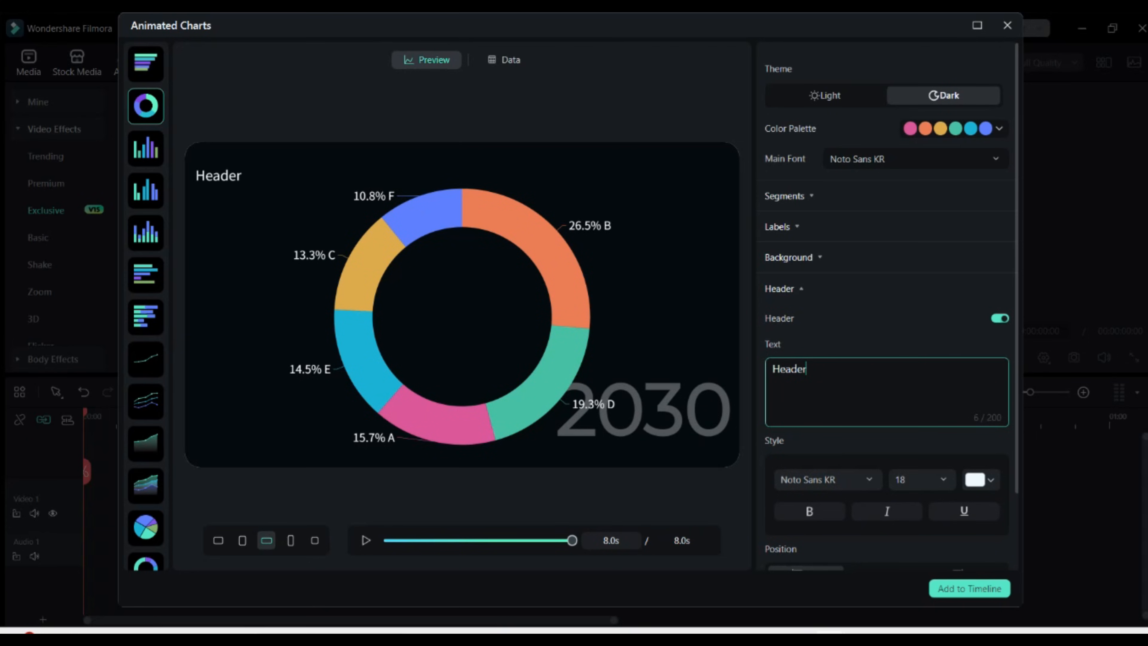
Replace the default header title text with 'comparison'.
{"action": "left_click", "coordinate": [365, 541]}
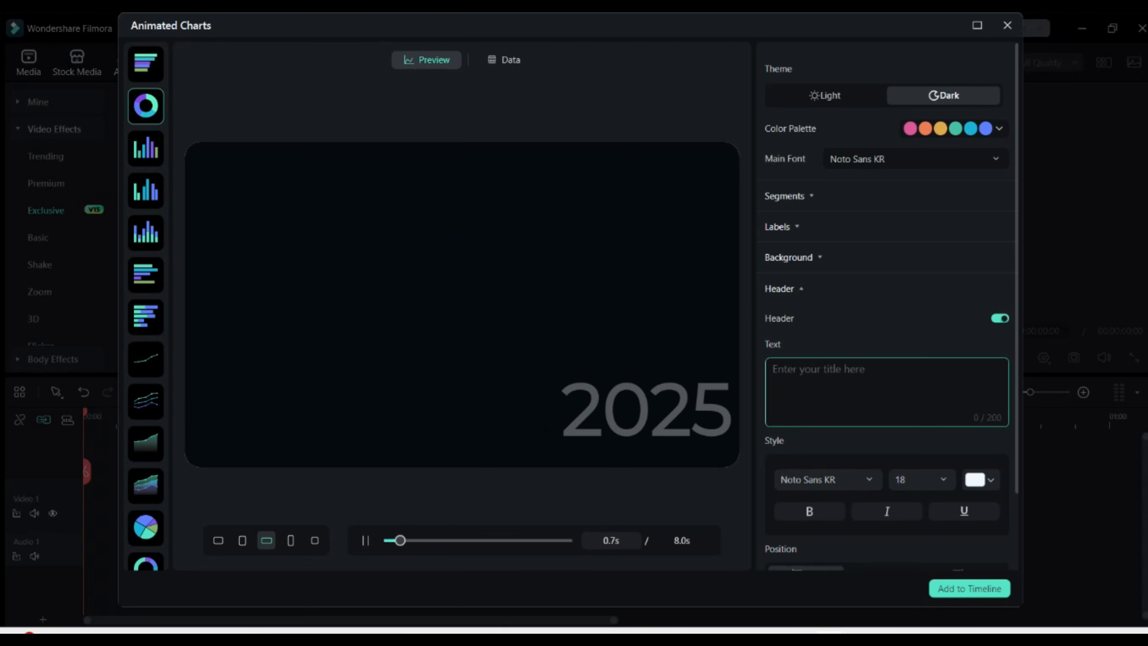
{"action": "type", "text": "comparison"}
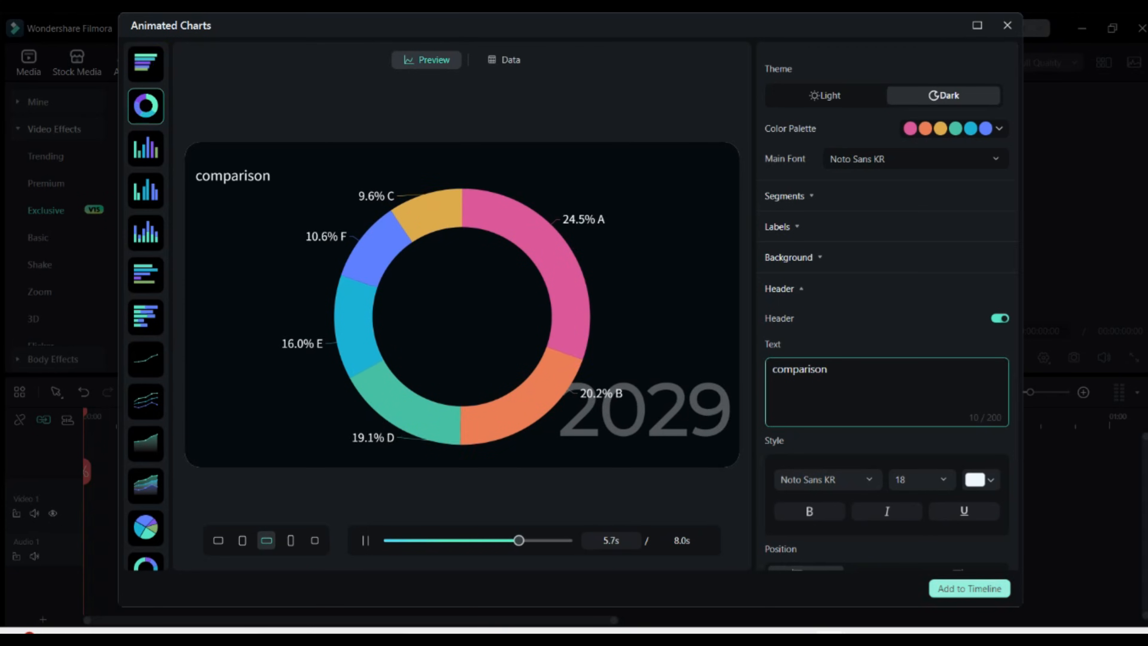
{"action": "scroll", "scroll_direction": "down", "scroll_amount": 3}
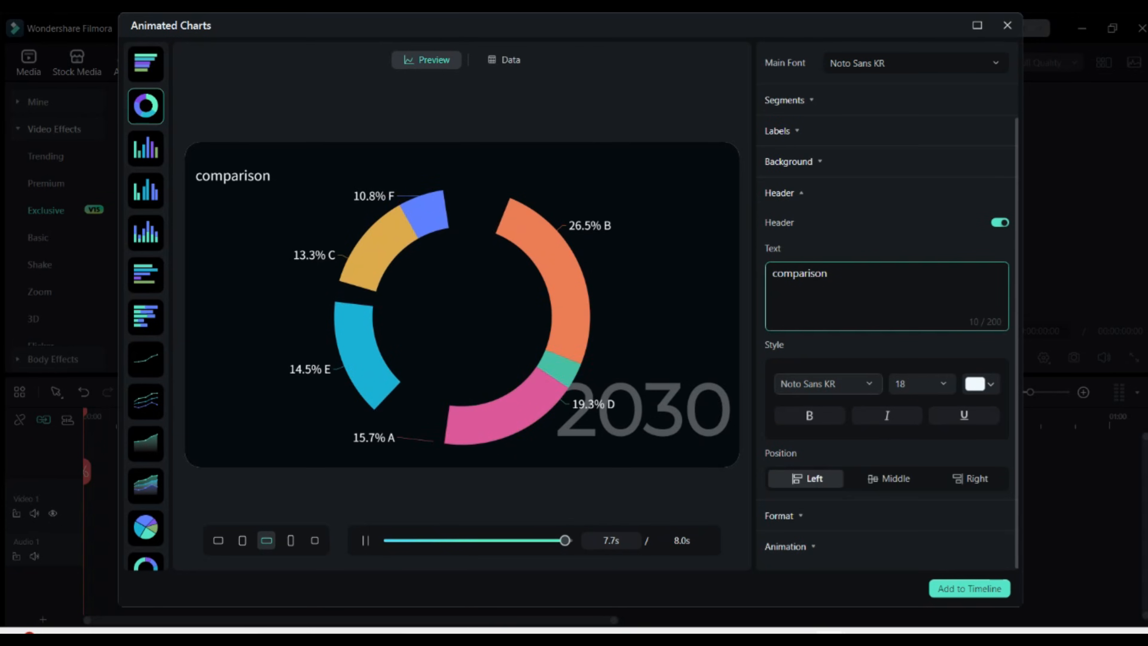
Set the header font to Noto Sans TC (after trying Montserrat) and make it bold.
{"action": "left_click", "coordinate": [826, 384]}
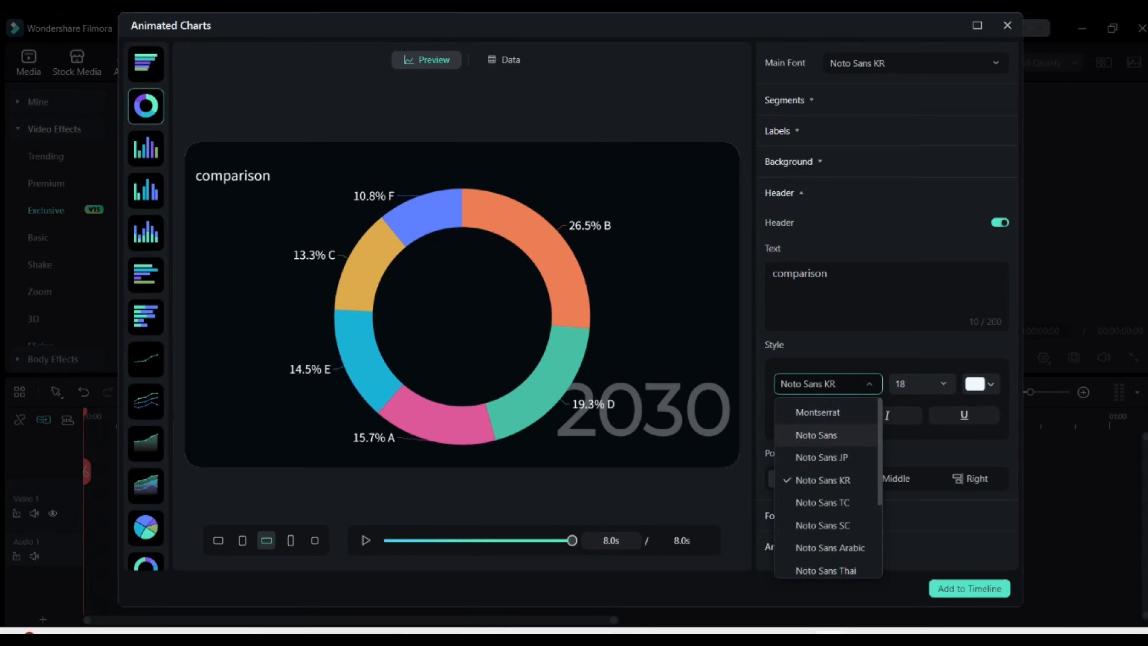
{"action": "left_click", "coordinate": [817, 412]}
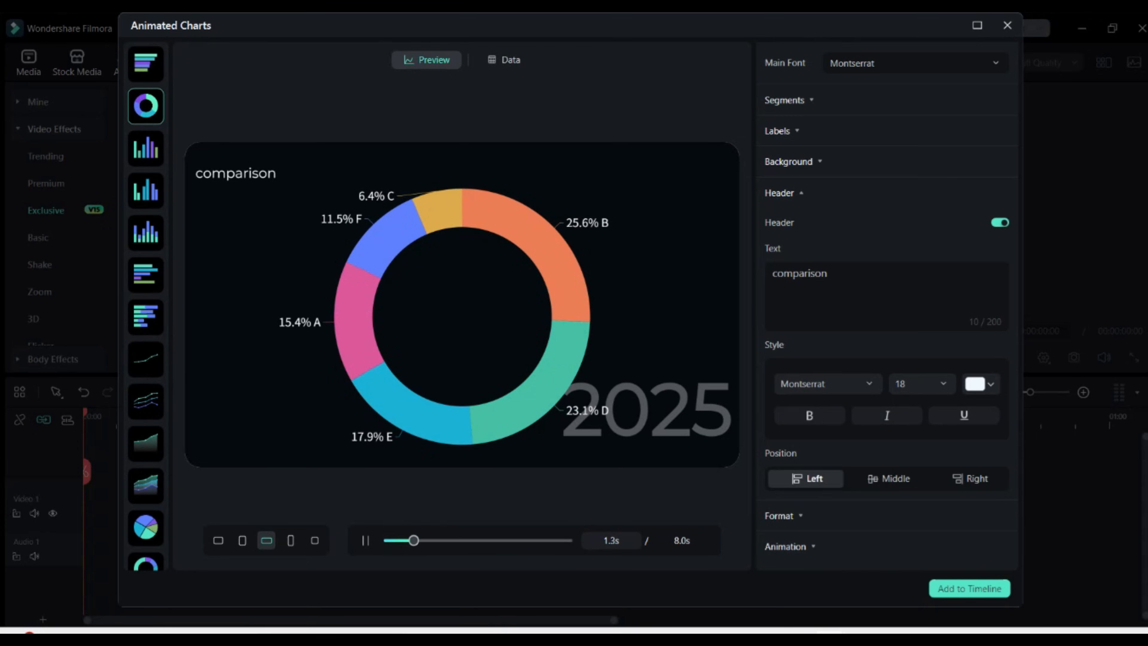
{"action": "left_click", "coordinate": [826, 384]}
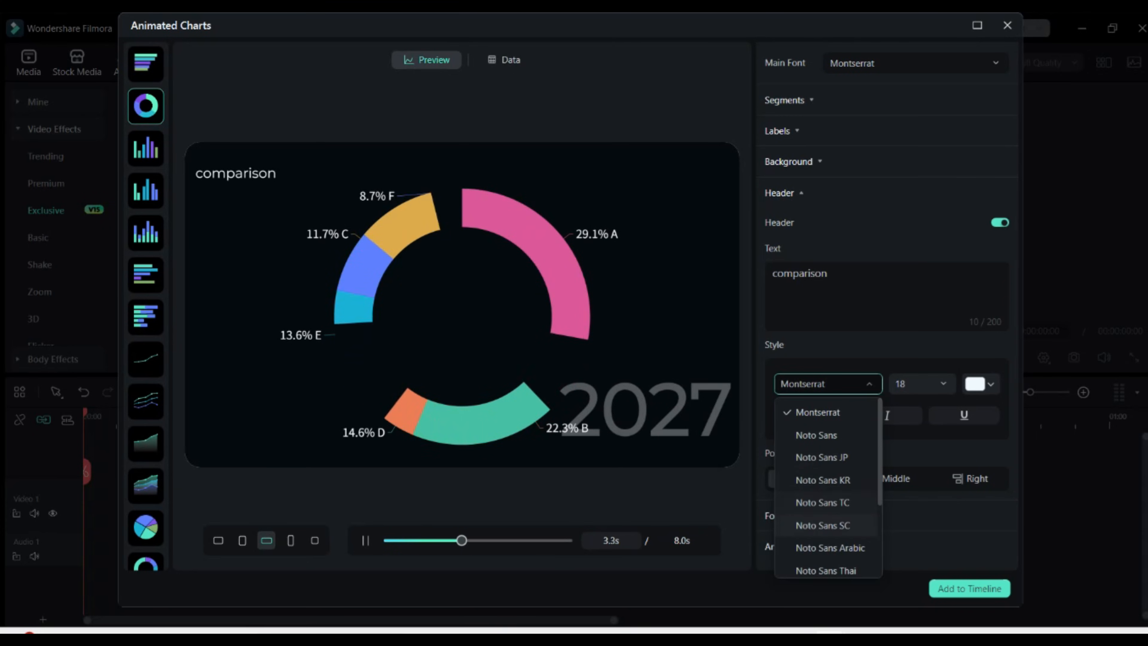
{"action": "left_click", "coordinate": [822, 503]}
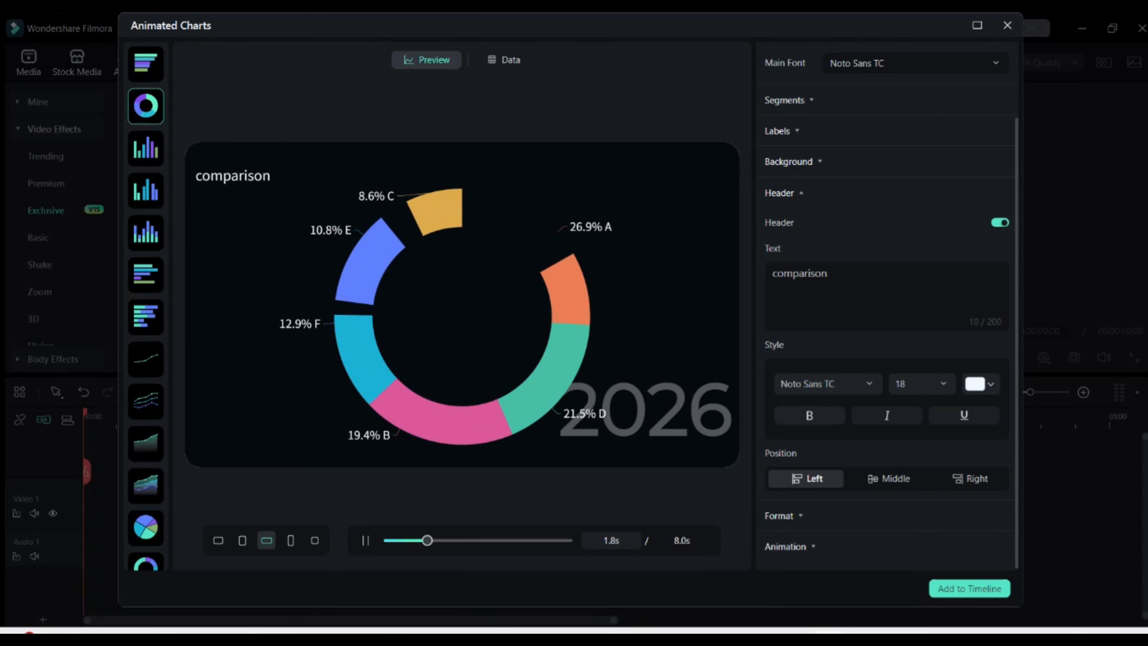
{"action": "left_click", "coordinate": [809, 415]}
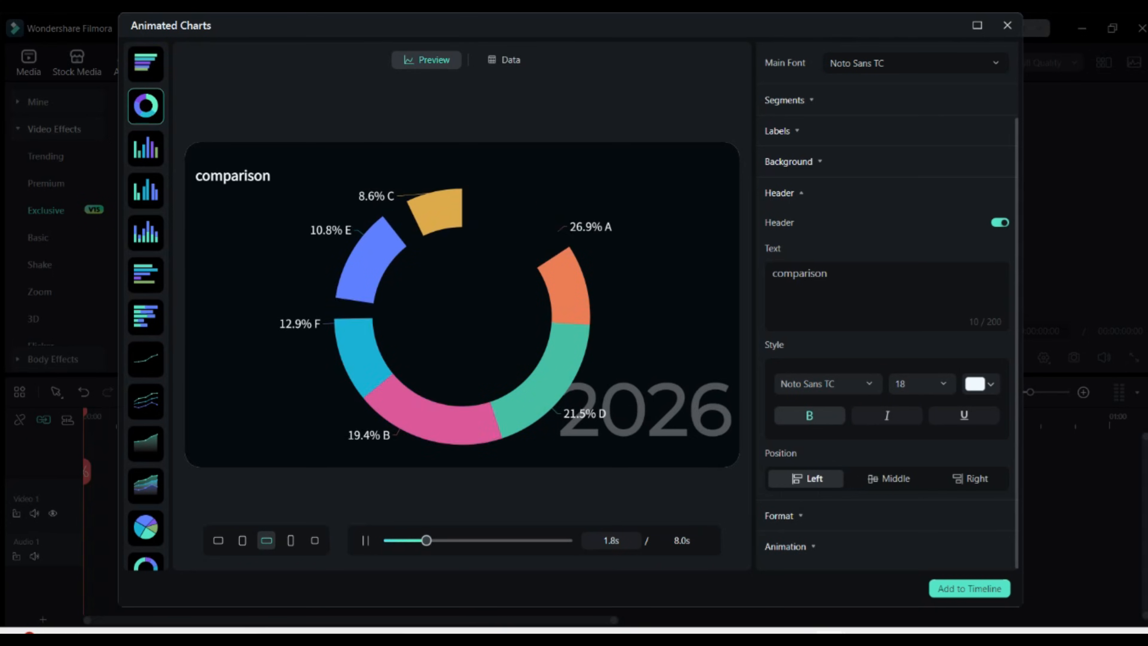
Try Right and Left header positions, then settle on Middle to centre it.
{"action": "left_click", "coordinate": [887, 479]}
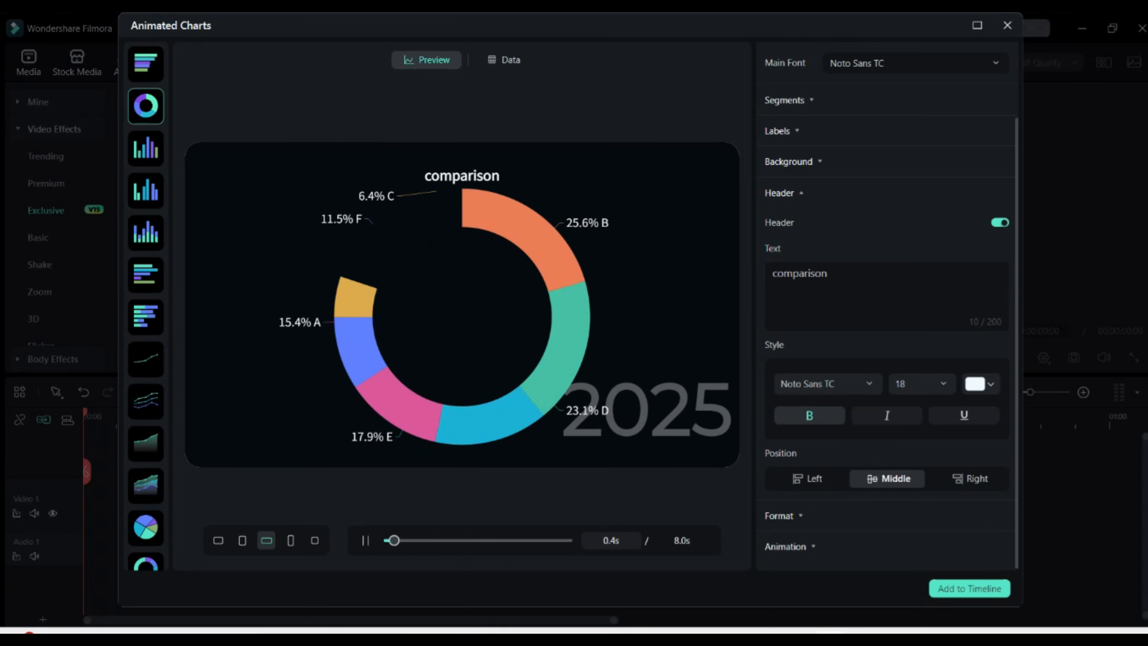
{"action": "left_click", "coordinate": [968, 479]}
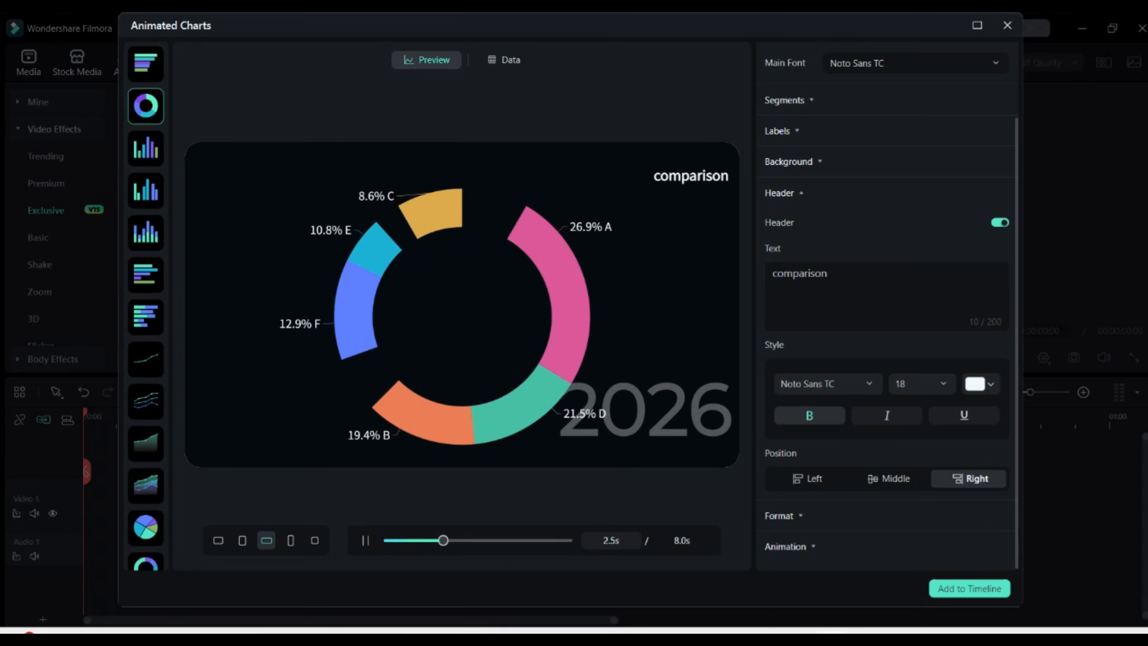
{"action": "left_click", "coordinate": [805, 478]}
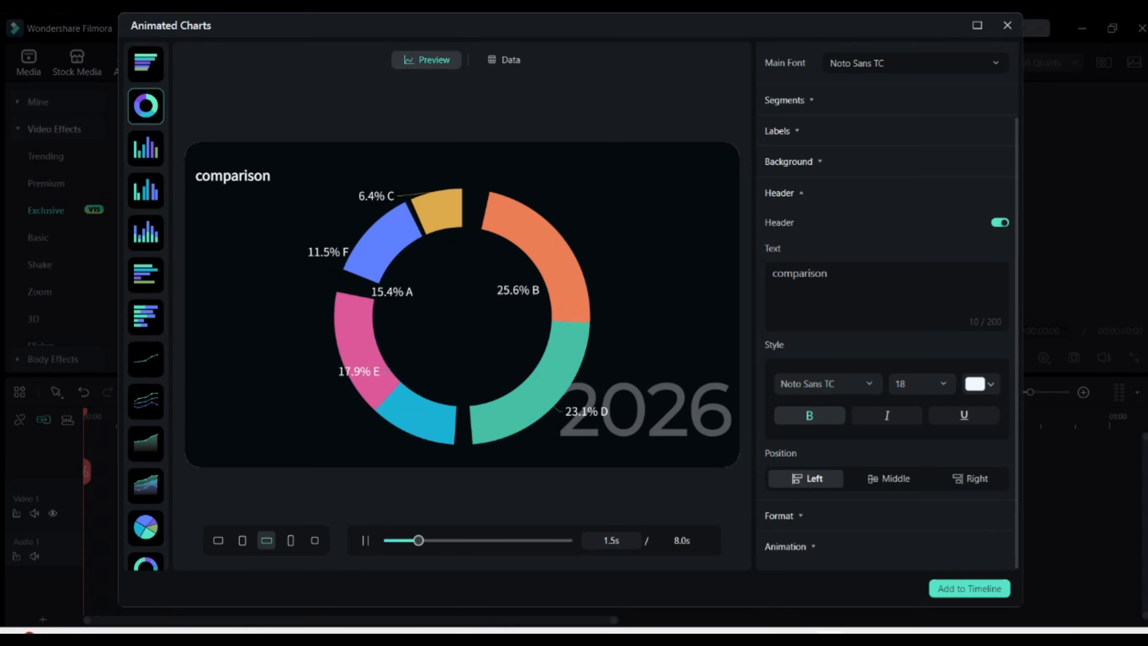
{"action": "left_click", "coordinate": [888, 479]}
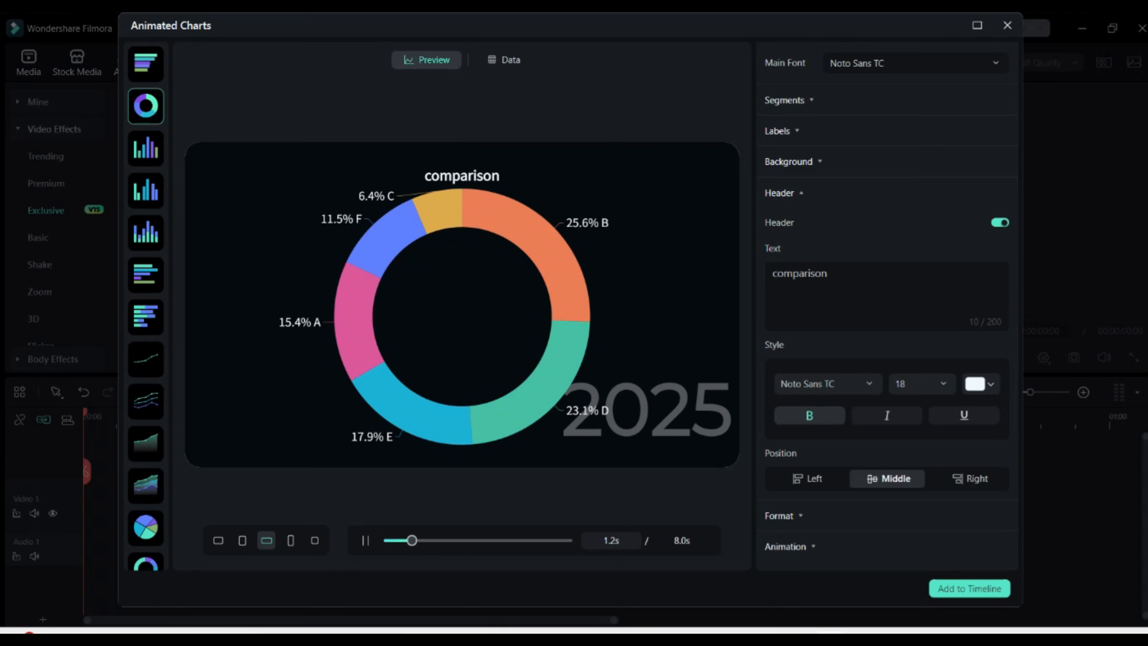
{"action": "left_click_drag", "start_coordinate": [412, 540], "coordinate": [460, 541]}
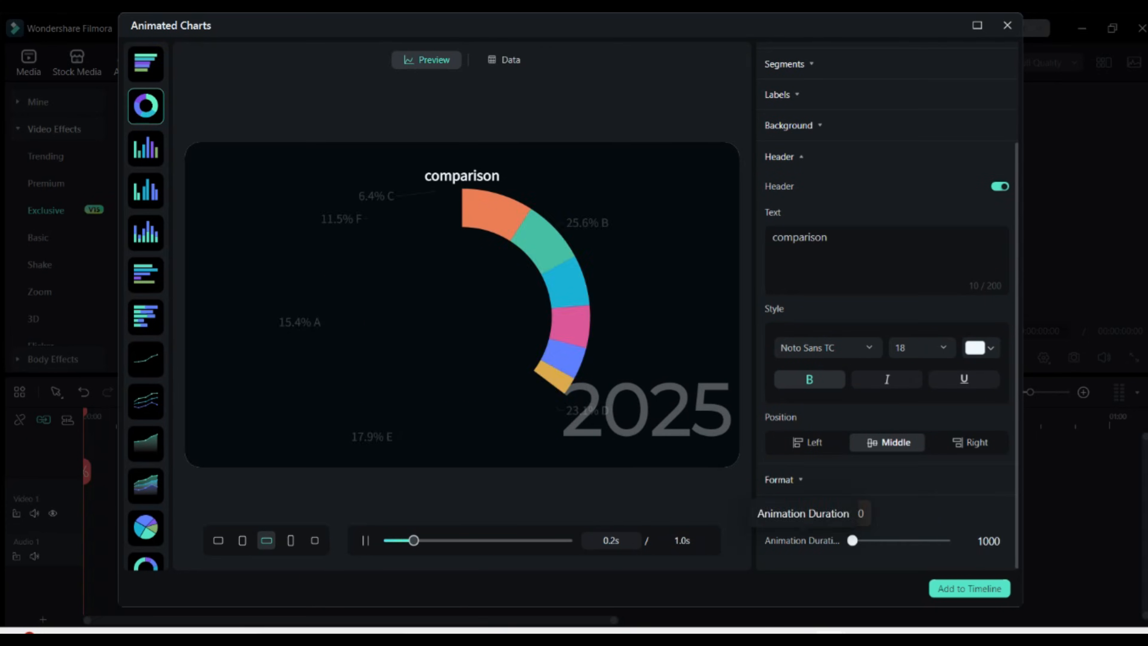
Raise the Animation Duration slider to 73000, then switch to the basic column chart.
{"action": "left_click_drag", "start_coordinate": [851, 541], "coordinate": [861, 541]}
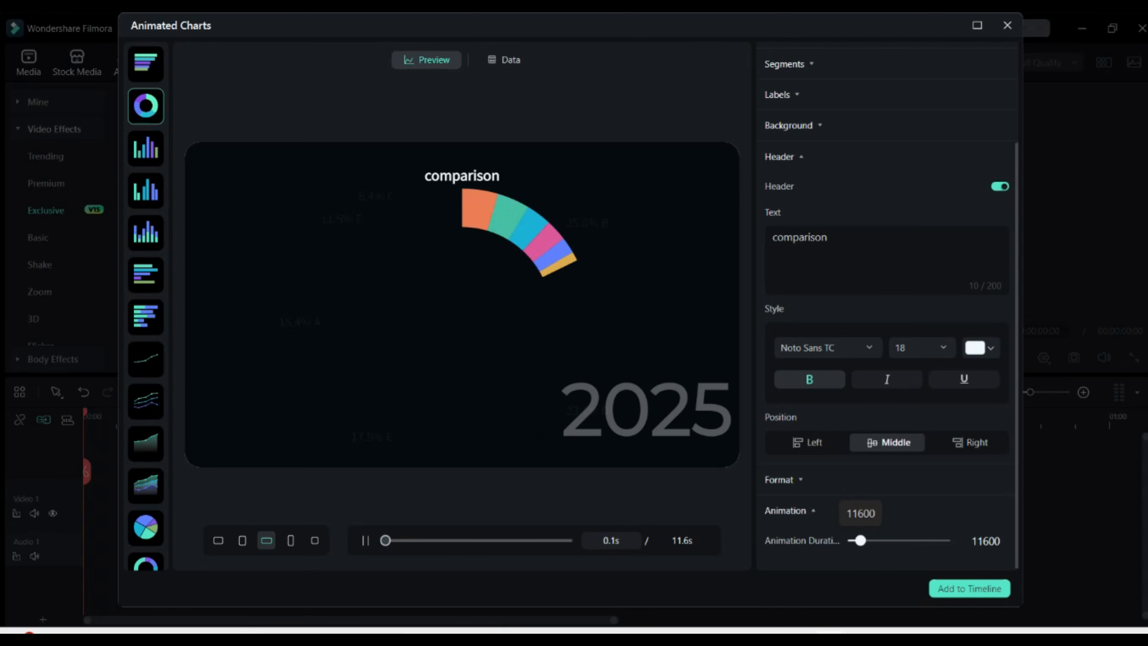
{"action": "left_click_drag", "start_coordinate": [860, 541], "coordinate": [889, 541]}
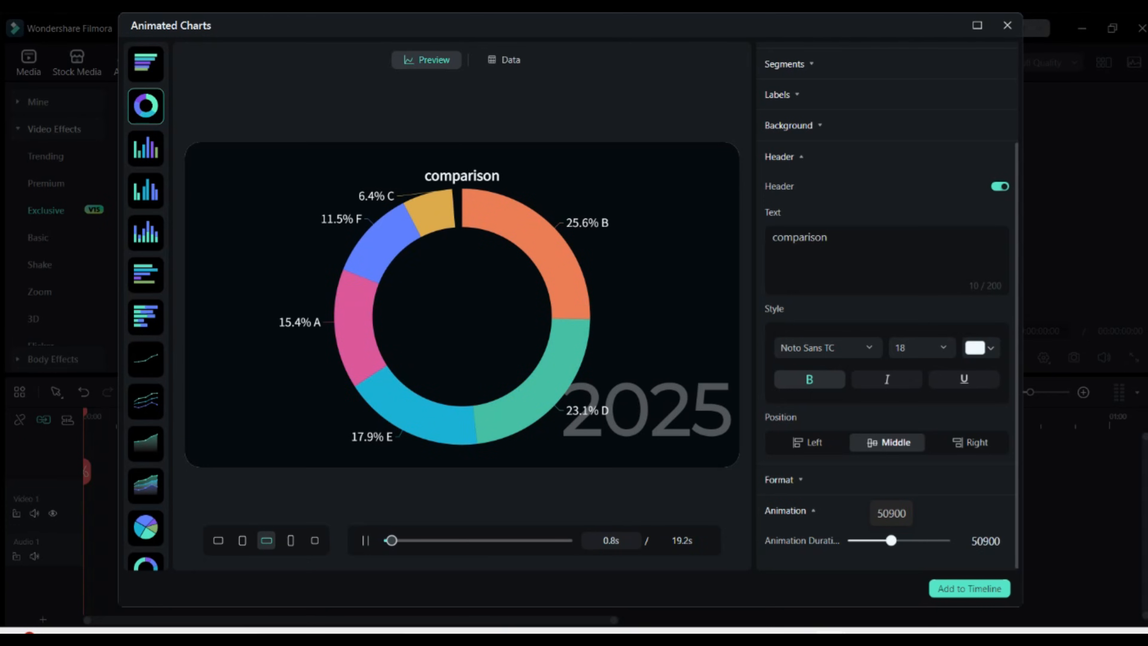
{"action": "left_click_drag", "start_coordinate": [891, 541], "coordinate": [908, 541]}
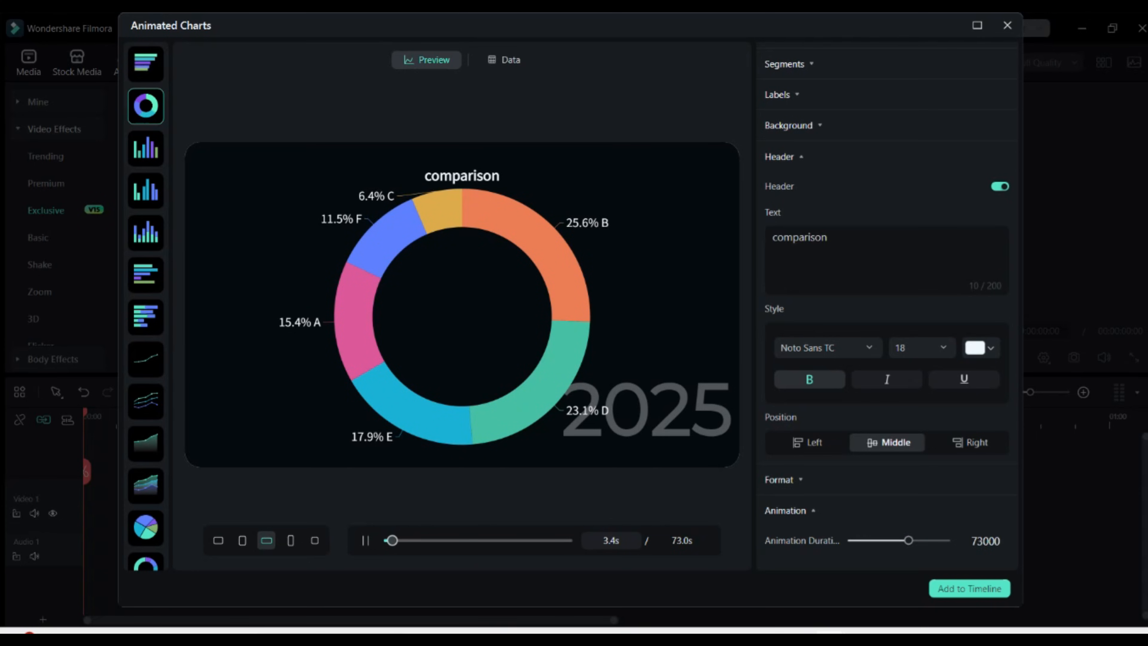
{"action": "left_click", "coordinate": [146, 148]}
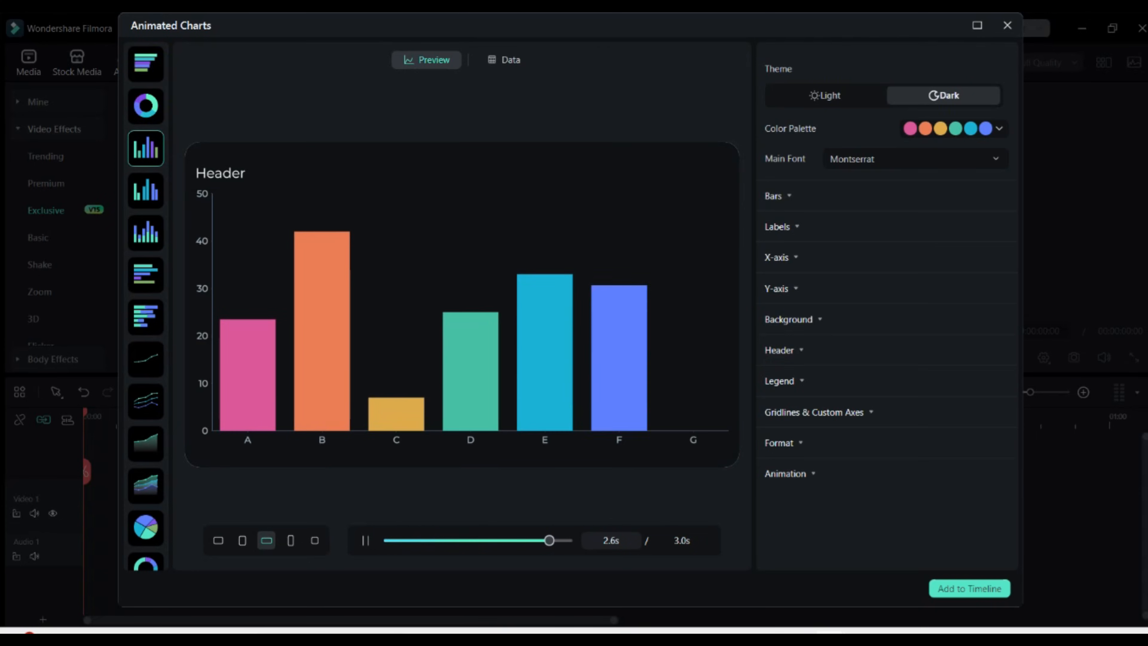
Preview the stacked, line, multi-line, pie and donut chart templates.
{"action": "left_click", "coordinate": [146, 233]}
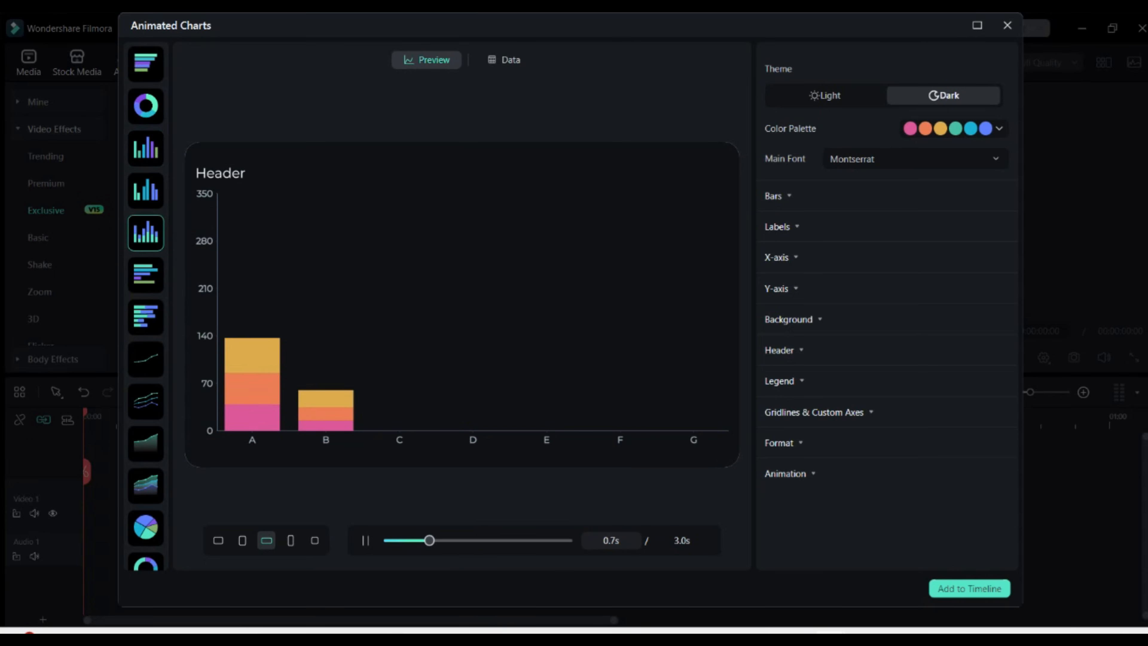
{"action": "left_click", "coordinate": [145, 359]}
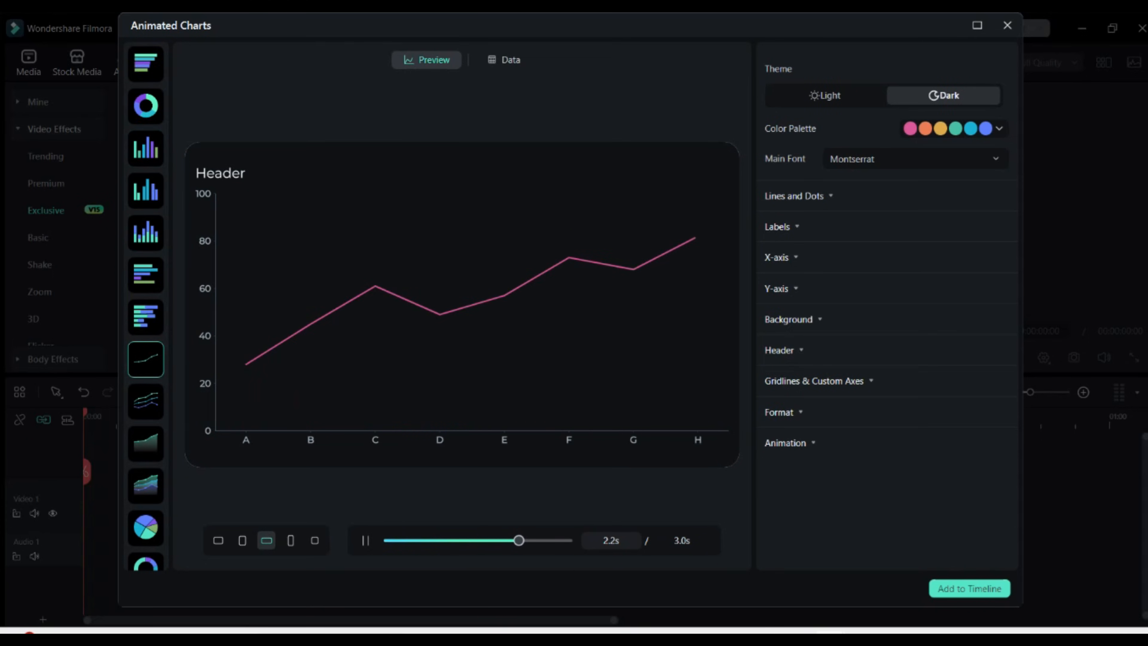
{"action": "mouse_move", "coordinate": [146, 401]}
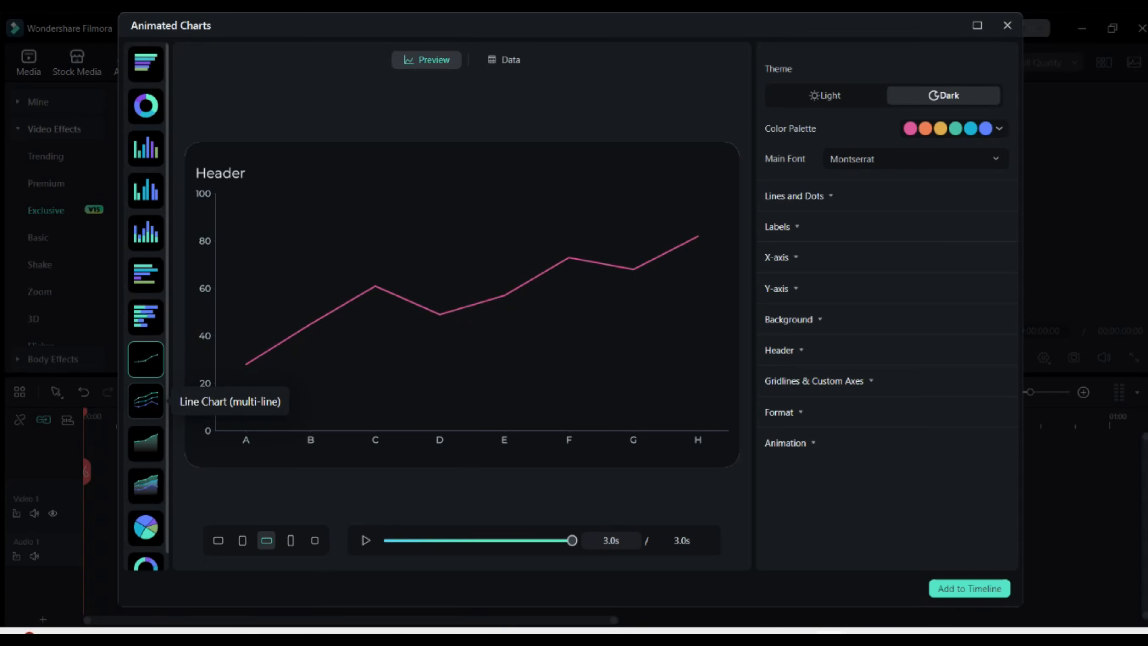
{"action": "left_click", "coordinate": [144, 401]}
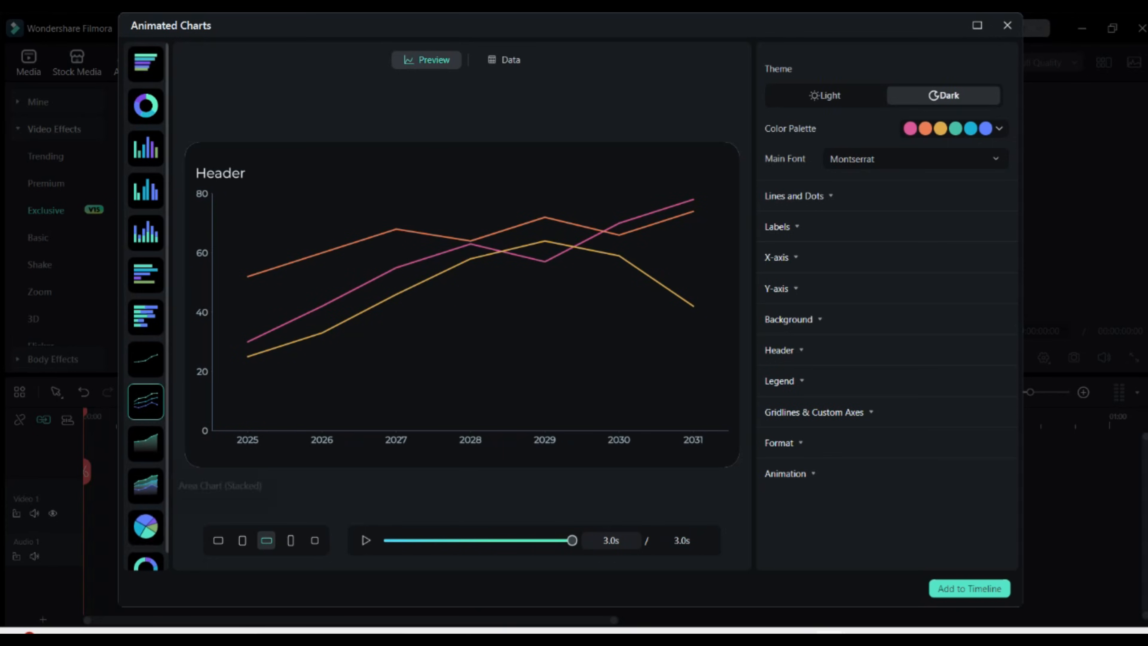
{"action": "left_click", "coordinate": [145, 528]}
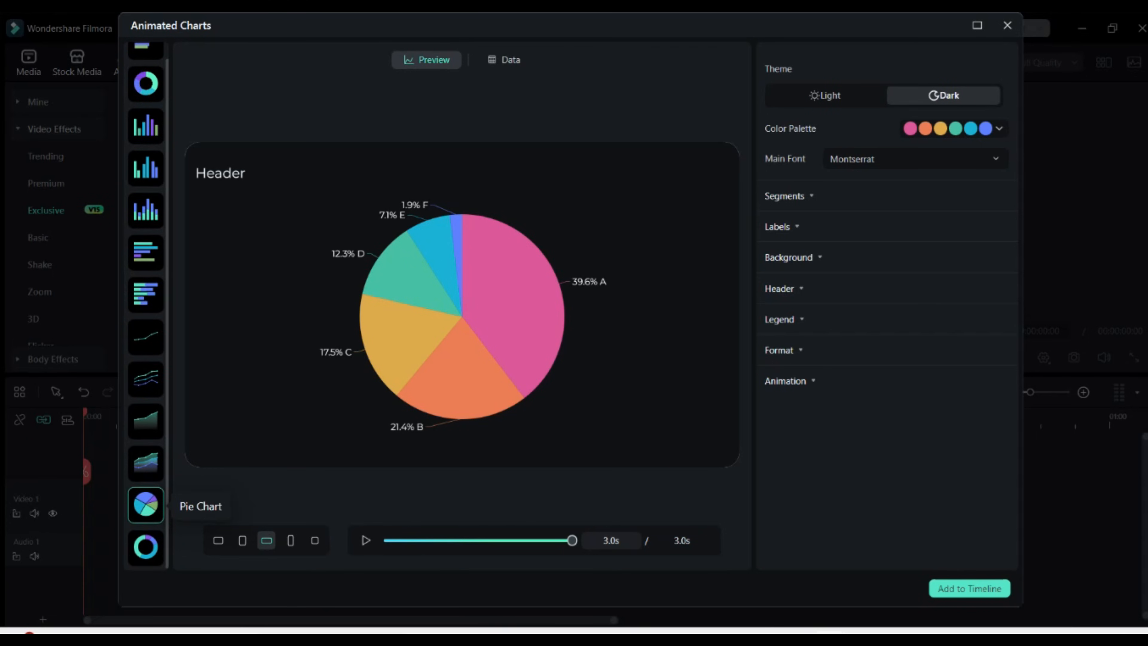
{"action": "left_click", "coordinate": [144, 548]}
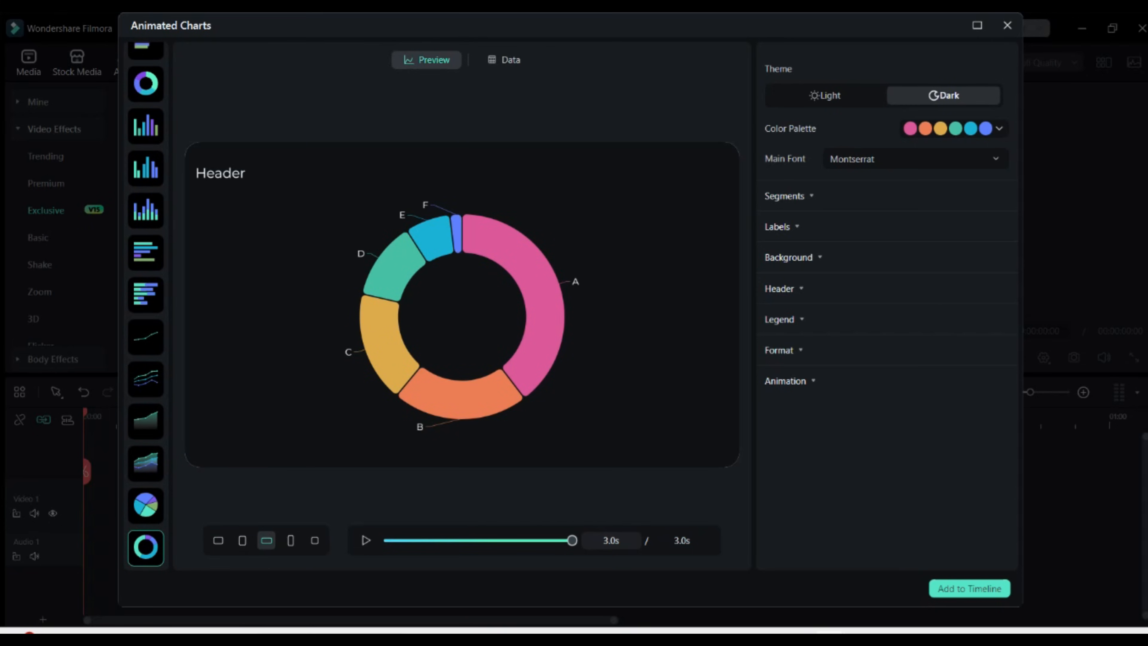
Select the plain Column Chart template and add it to the timeline.
{"action": "left_click", "coordinate": [145, 126]}
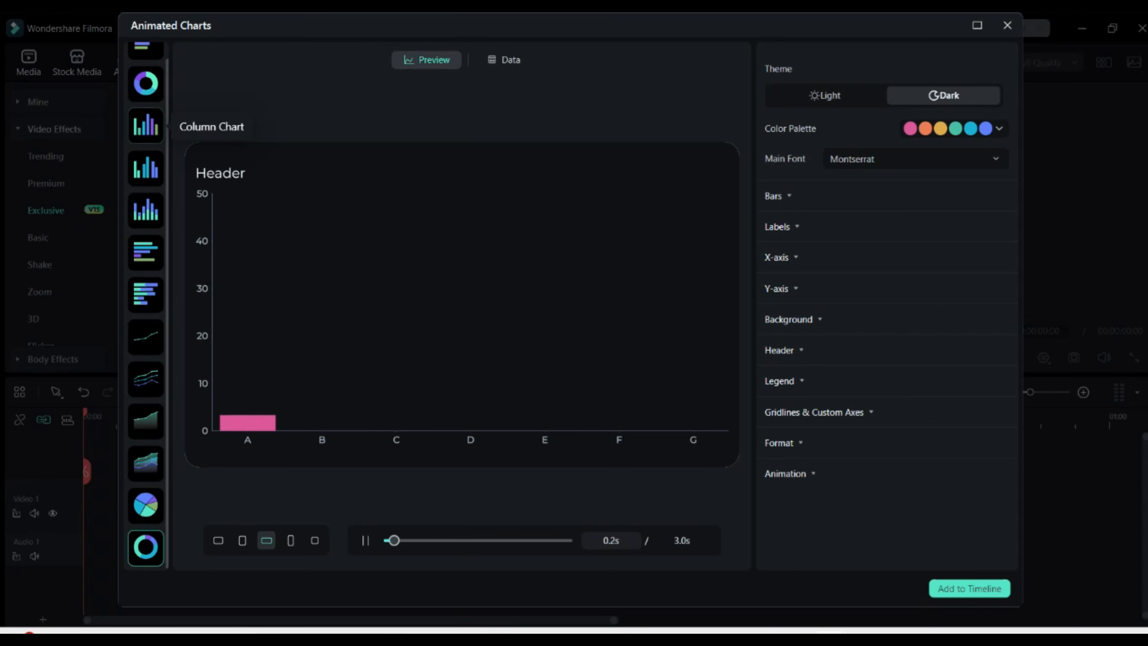
{"action": "left_click", "coordinate": [969, 588]}
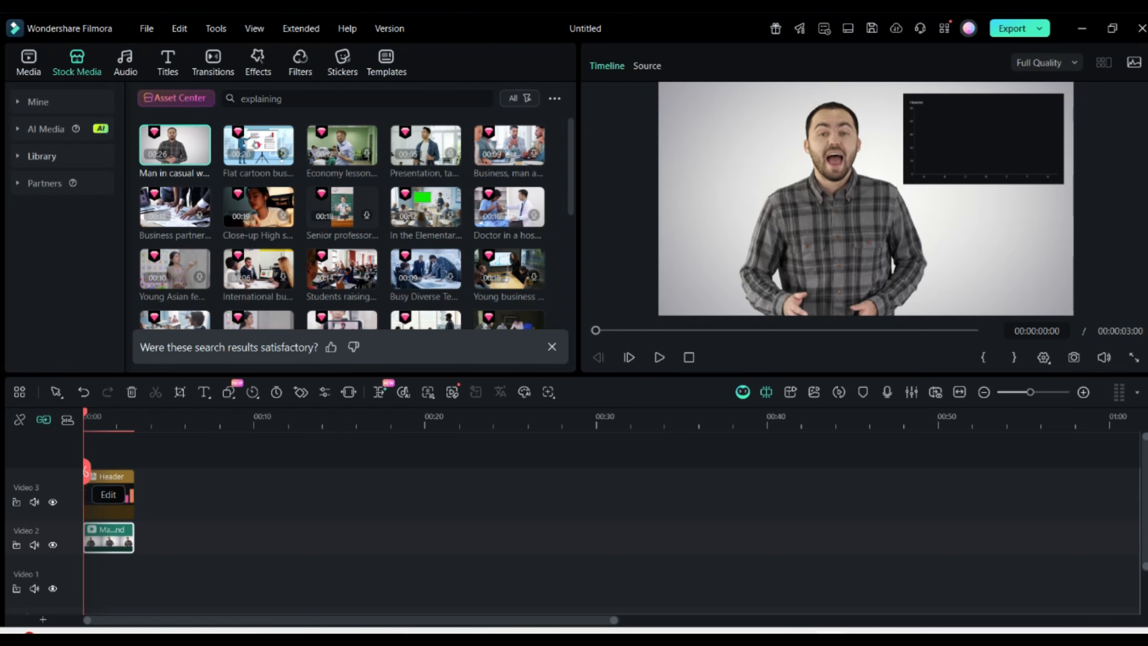
Play the presenter video with the column chart overlay in the preview.
{"action": "left_click", "coordinate": [658, 359]}
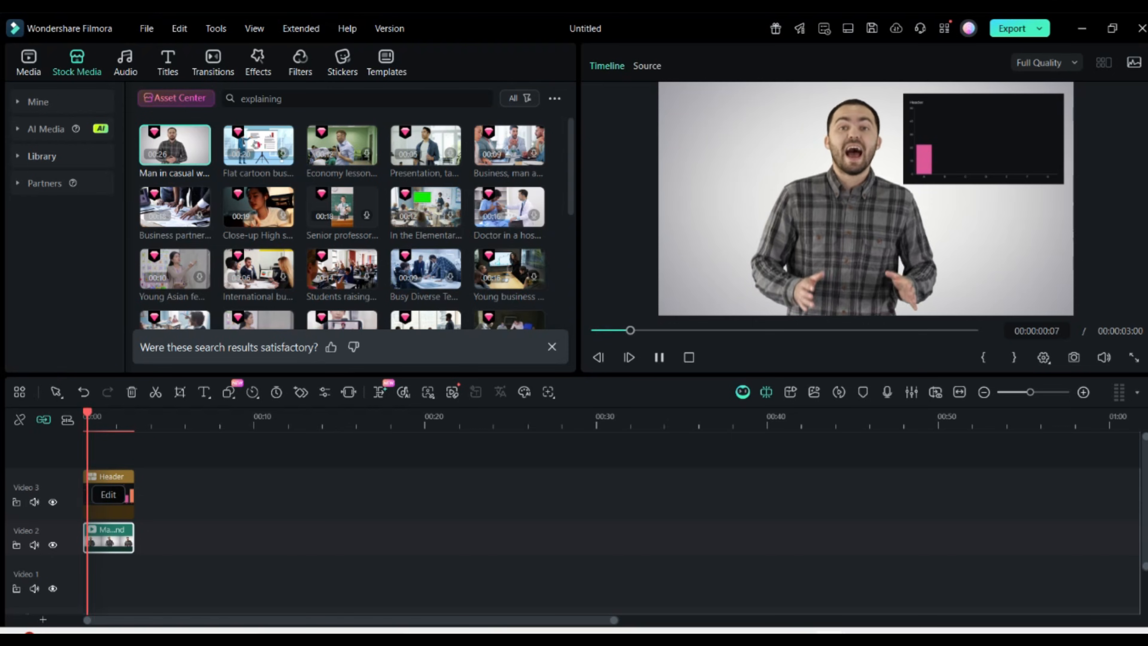